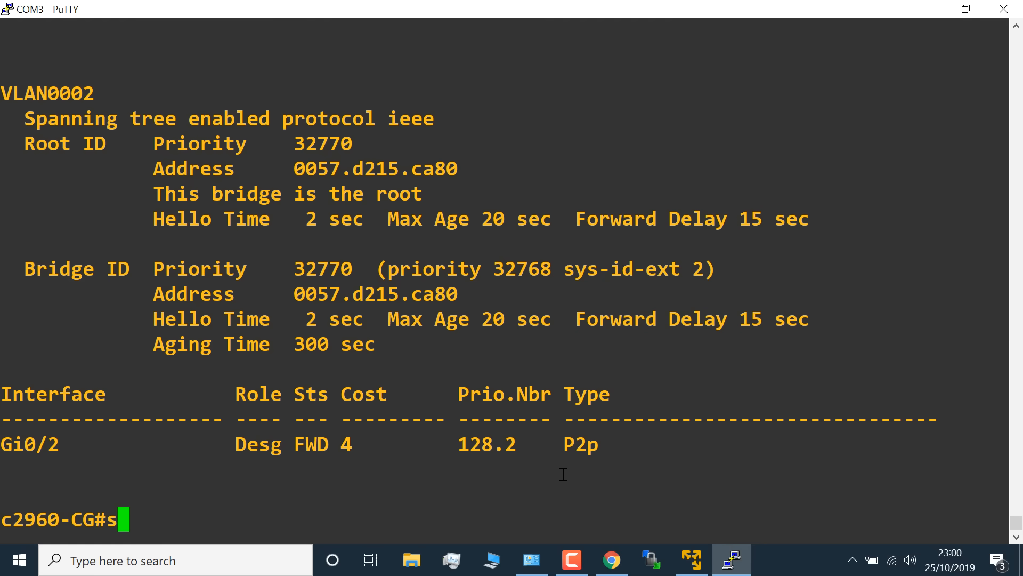
Step: Run 'show int trunk', 'show int g0/1 switchport' and 'sh run int g0/1' to confirm Gi0/1 is an access port
type("how int t")
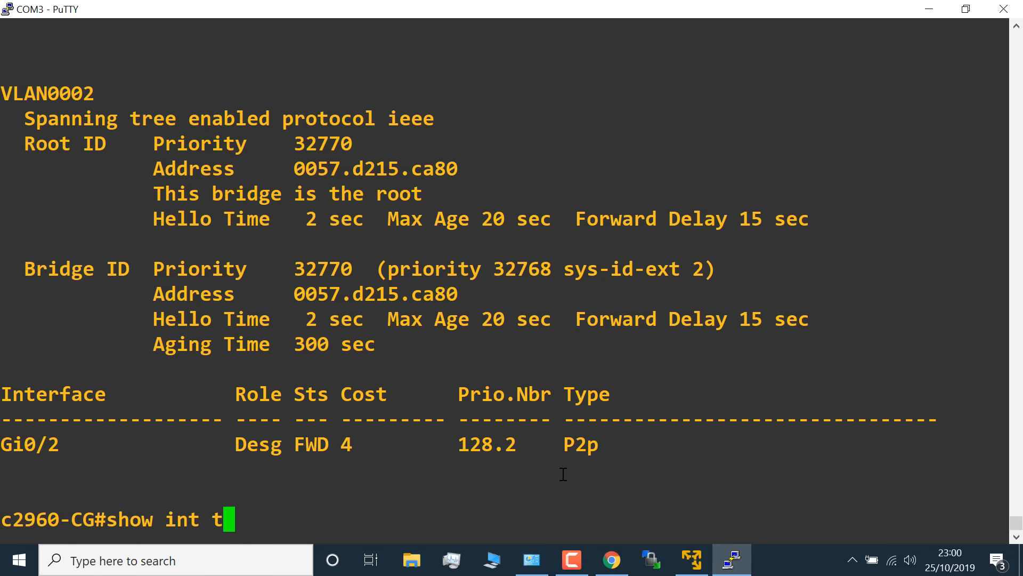
key("Return")
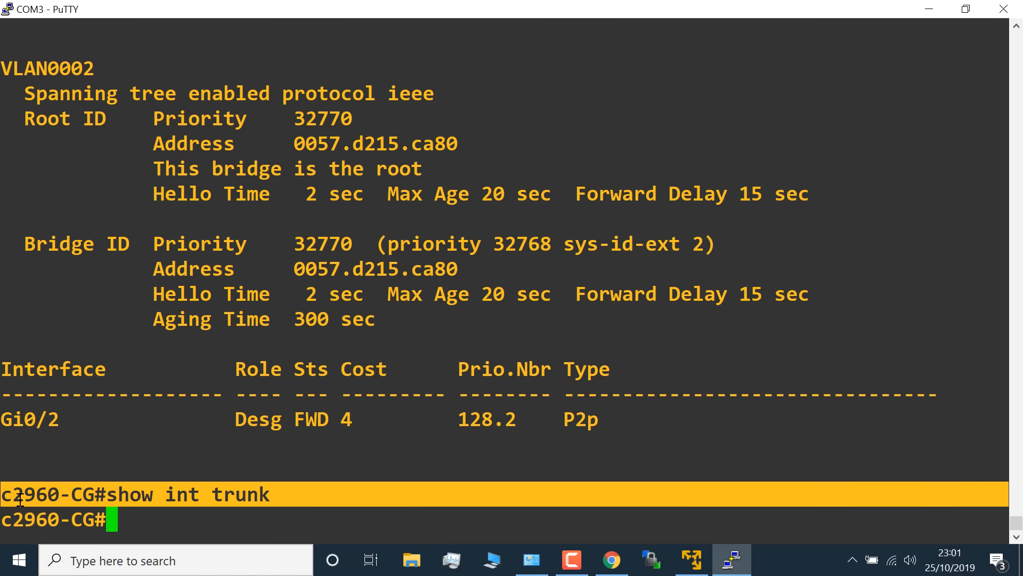
type("show int g0")
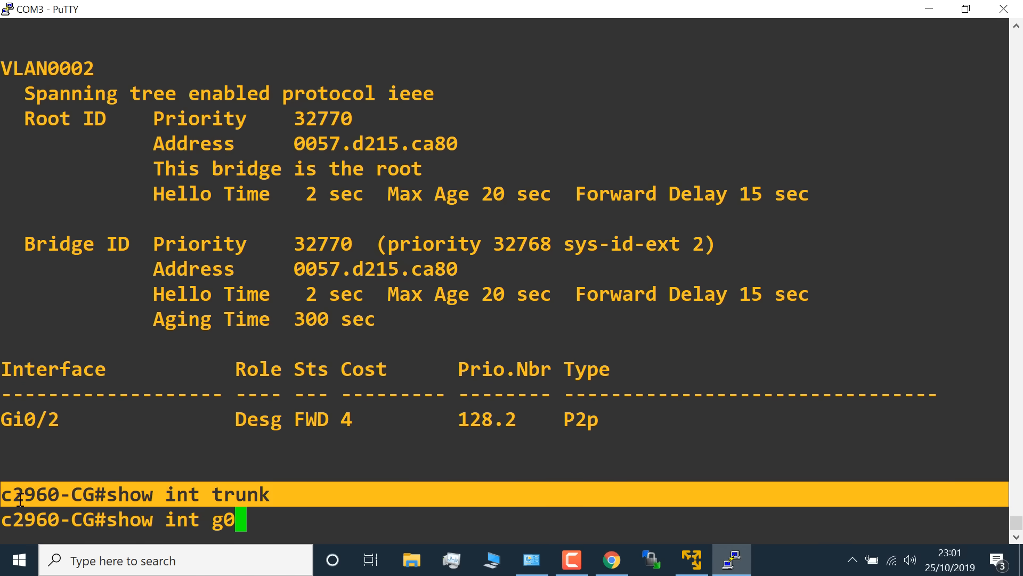
key("Return")
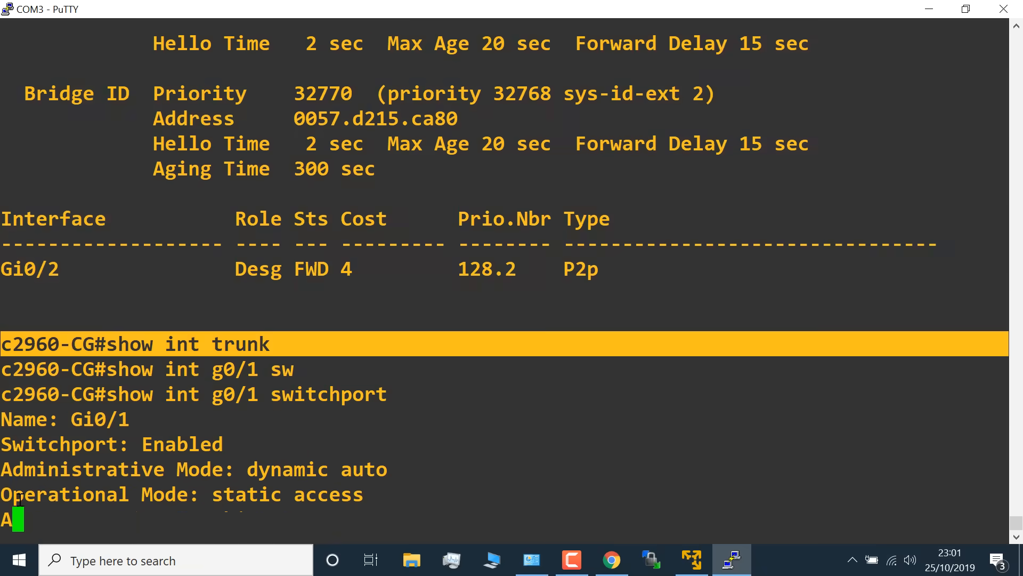
scroll("down", 3)
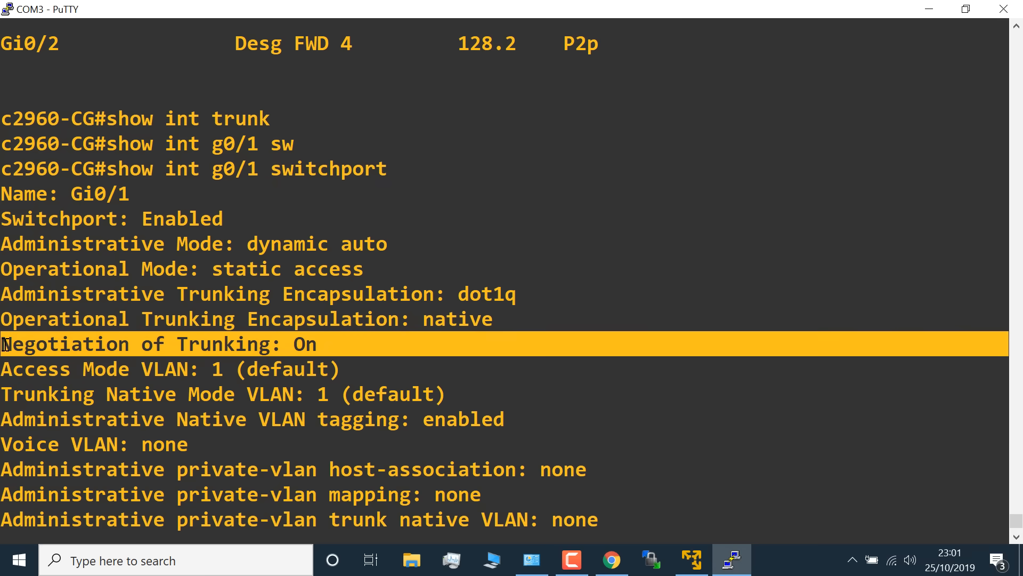
mouse_move(366, 267)
type("shq")
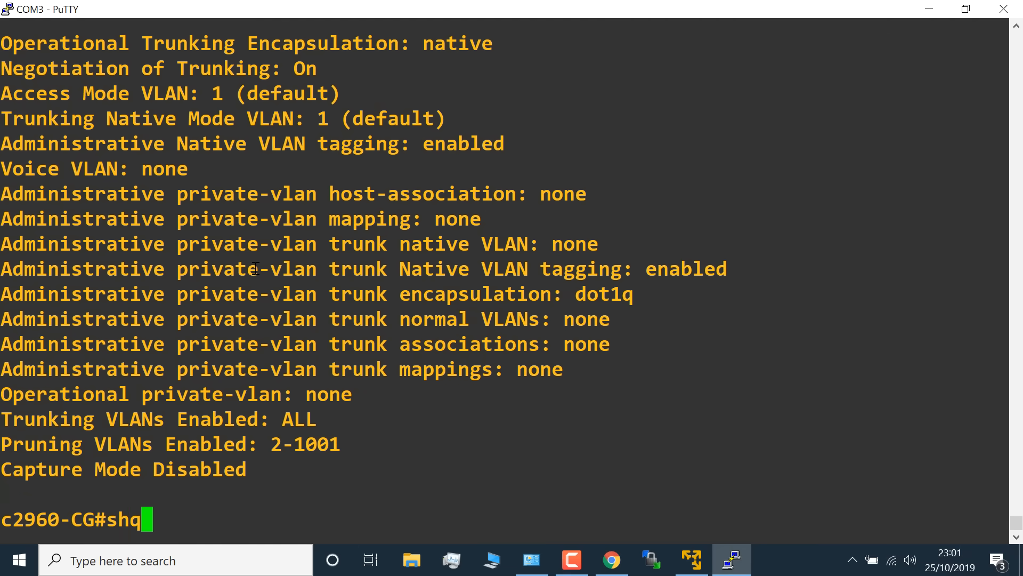
type("run int g0")
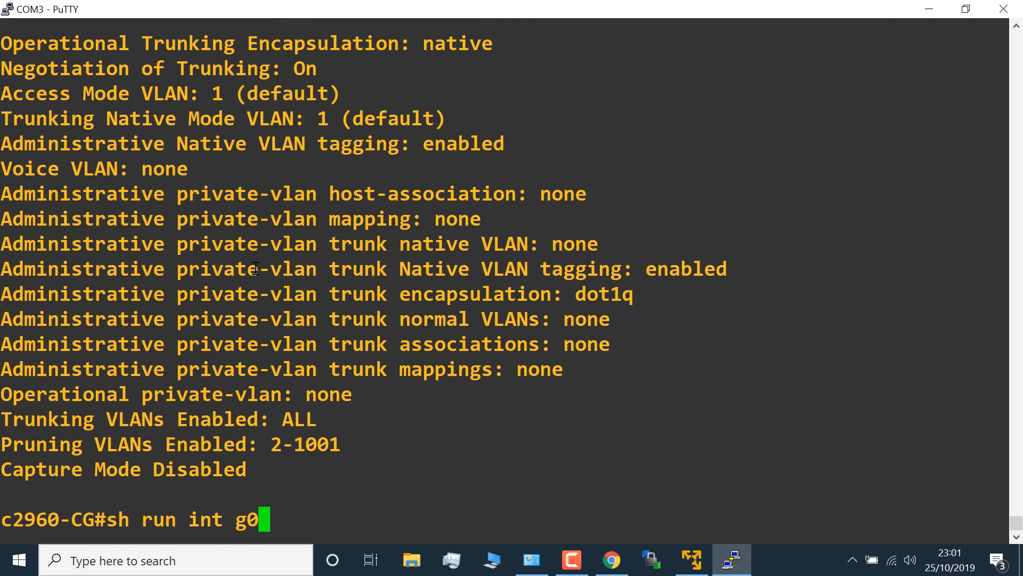
key("Return")
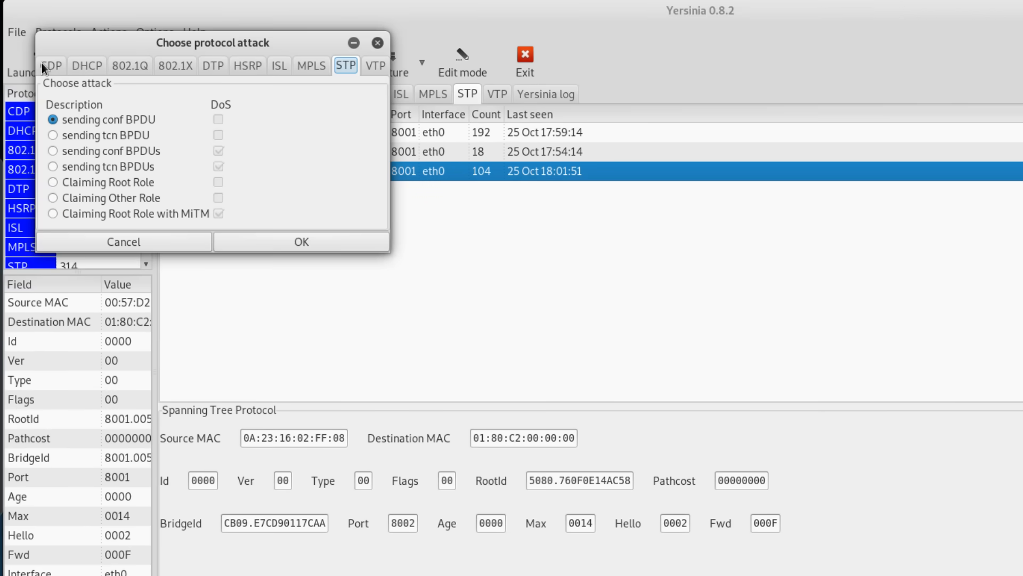
Step: Launch Yersinia's DTP 'enabling trunking' attack and inspect the resulting TRUNK/AUTO neighbour entries
left_click(212, 65)
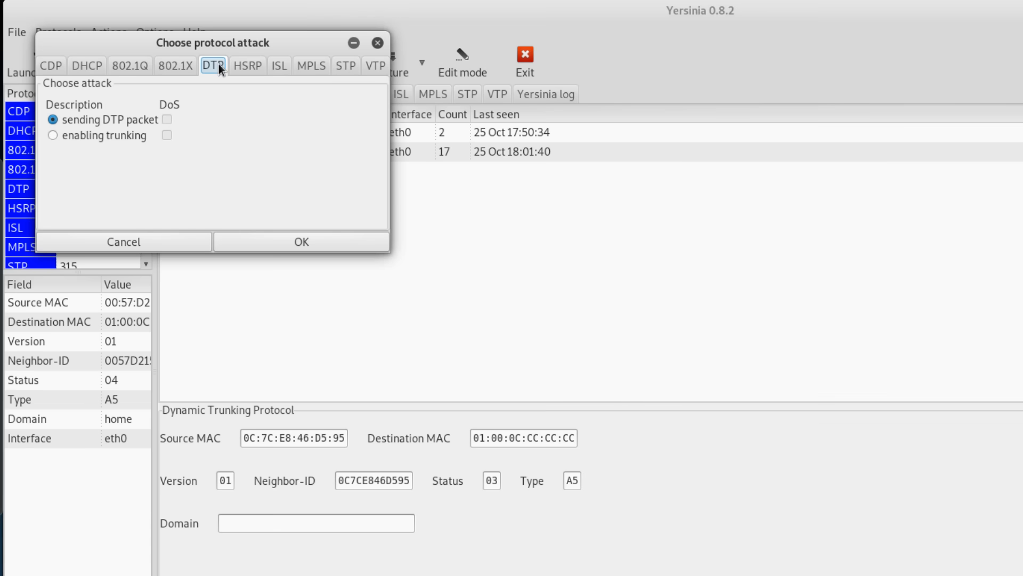
left_click(52, 135)
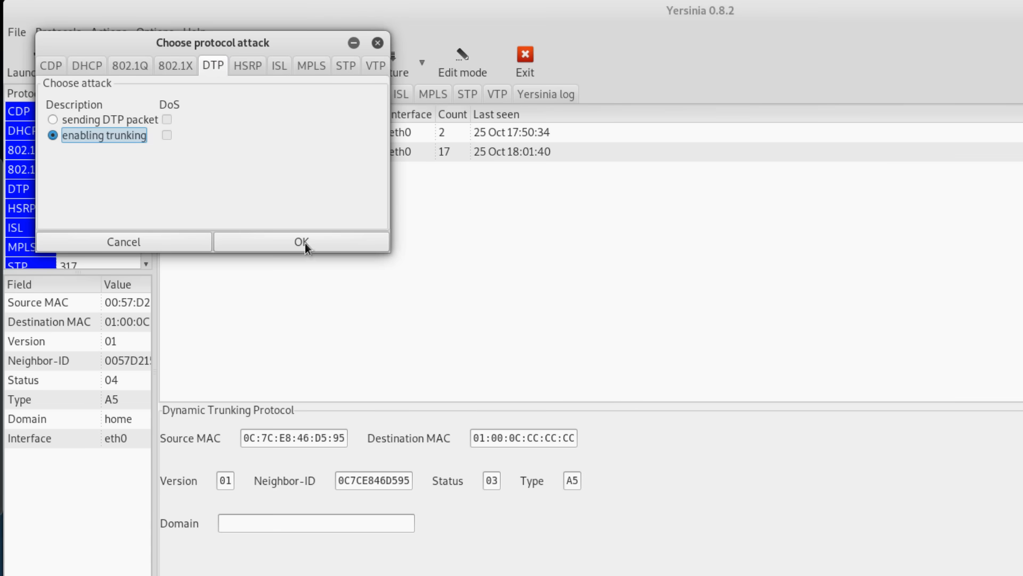
left_click(301, 241)
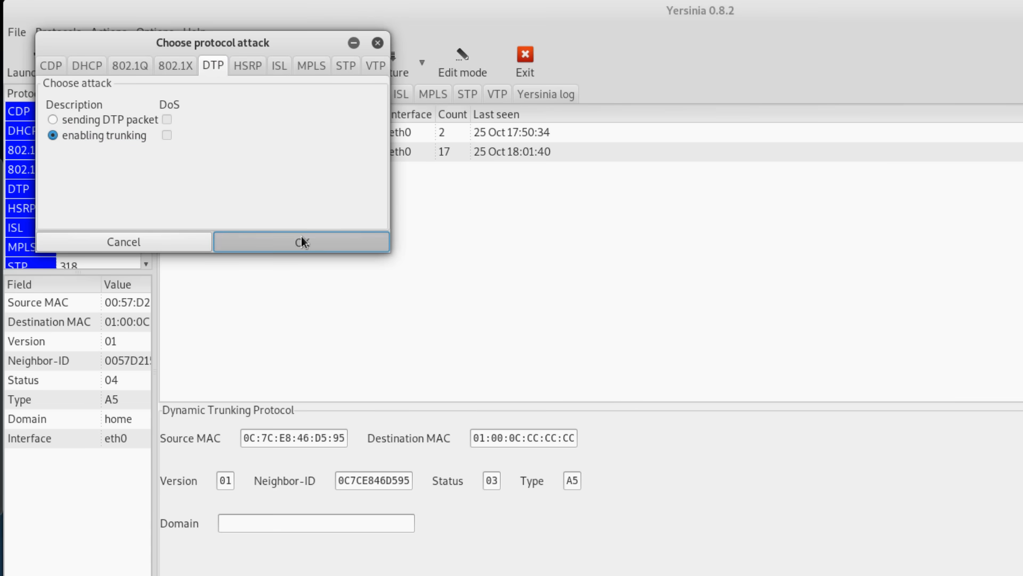
left_click(302, 241)
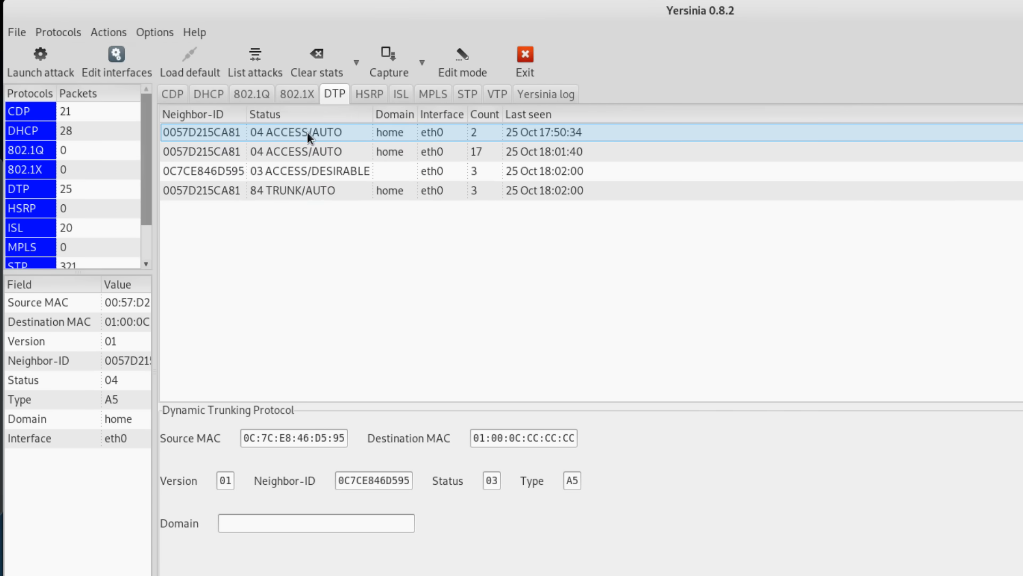
left_click(294, 152)
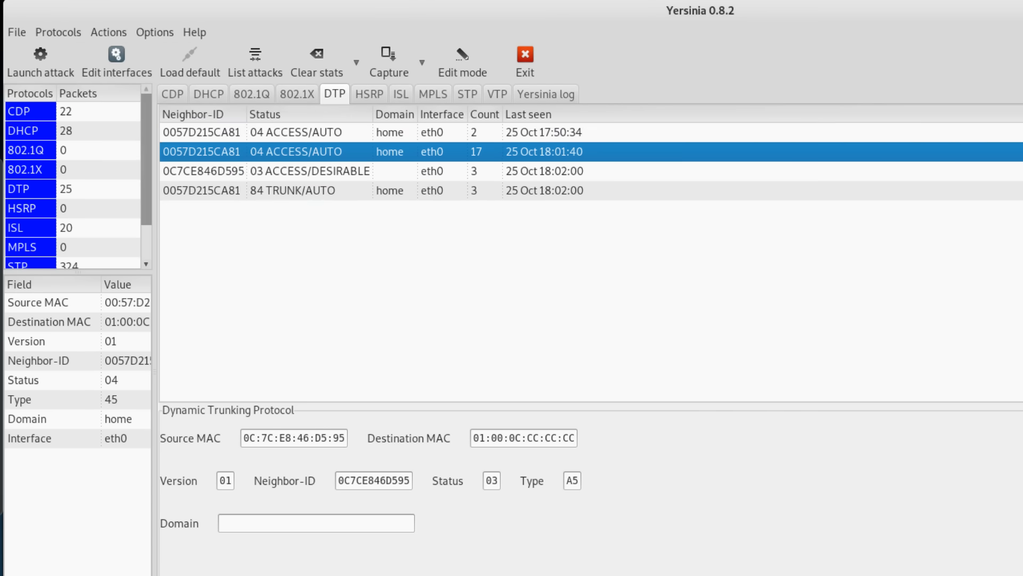
left_click(730, 559)
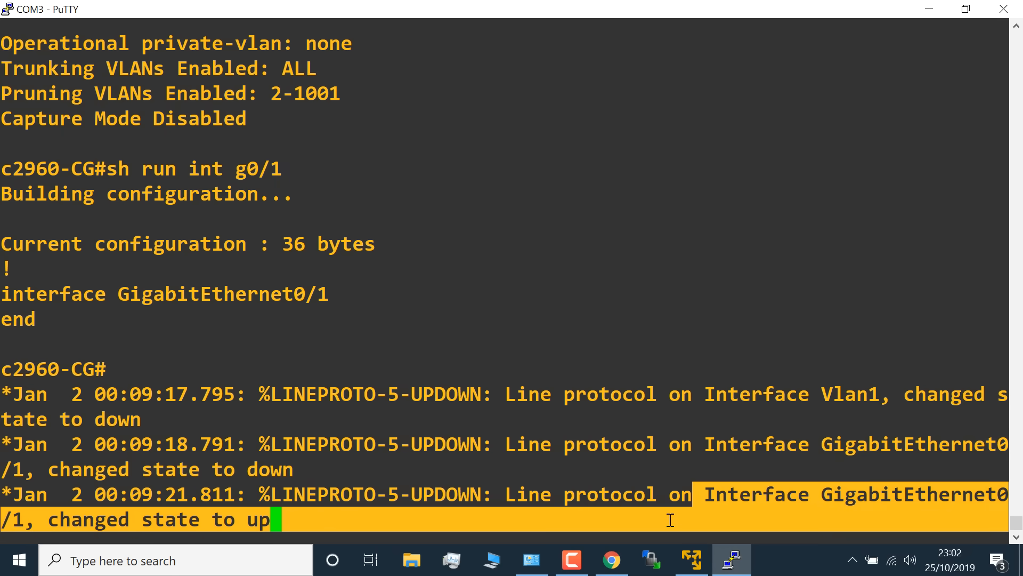
Step: Run 'show int trunk' twice to see Gi0/1 trunking with 802.1q
type("sh run int g0/1")
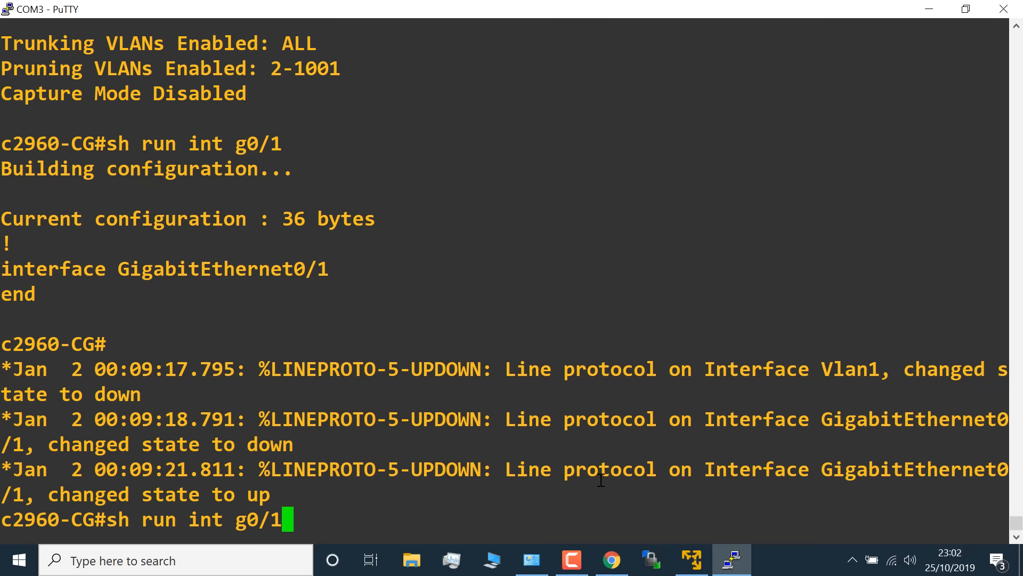
type("show int trunk")
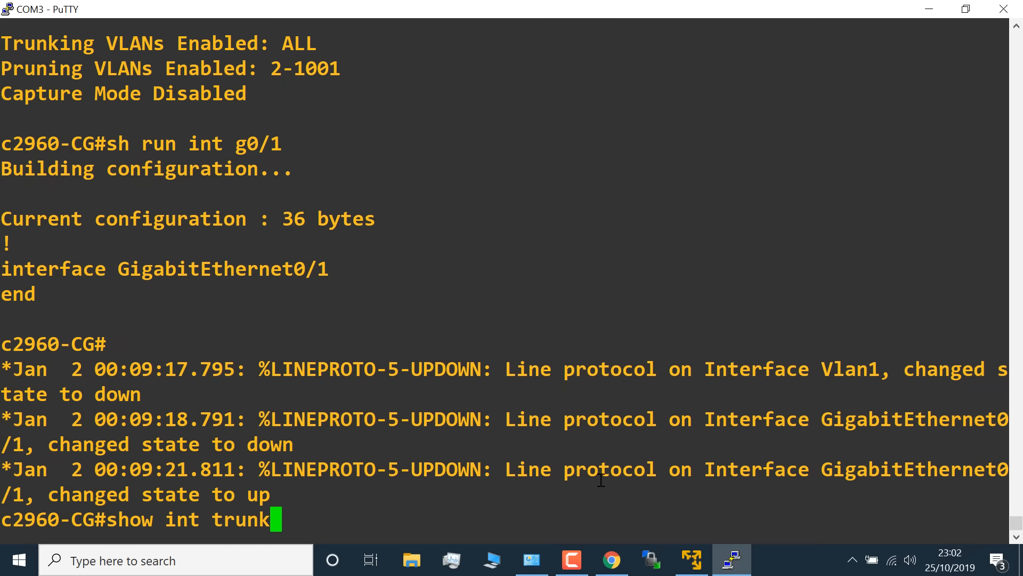
key("Return")
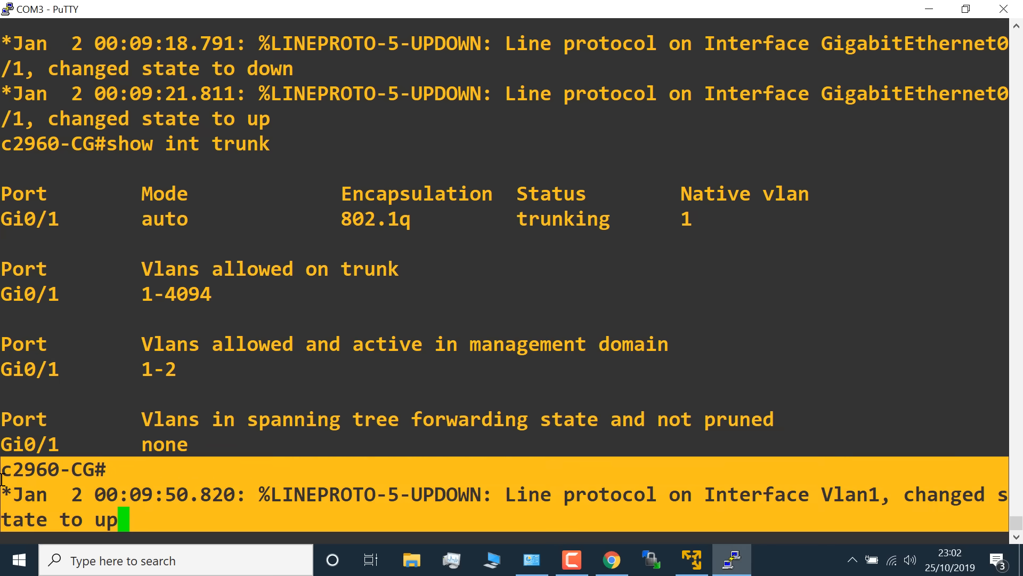
type("show int trunk")
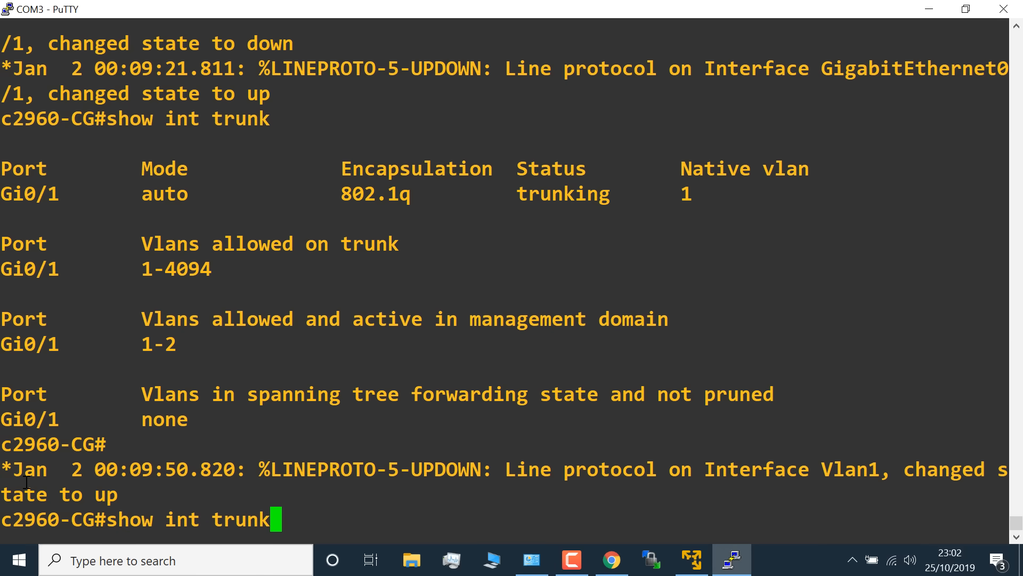
key("Return")
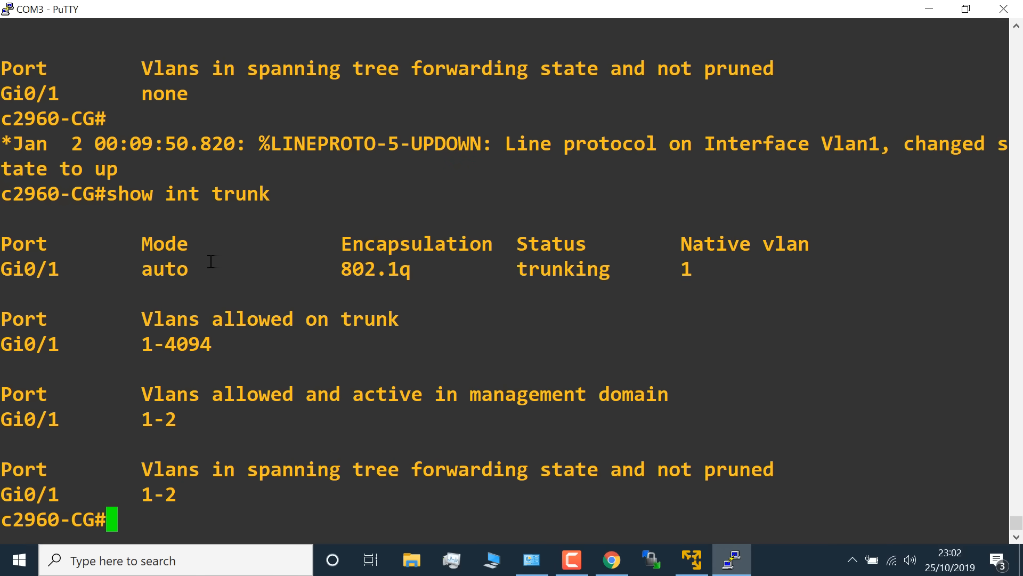
mouse_move(678, 270)
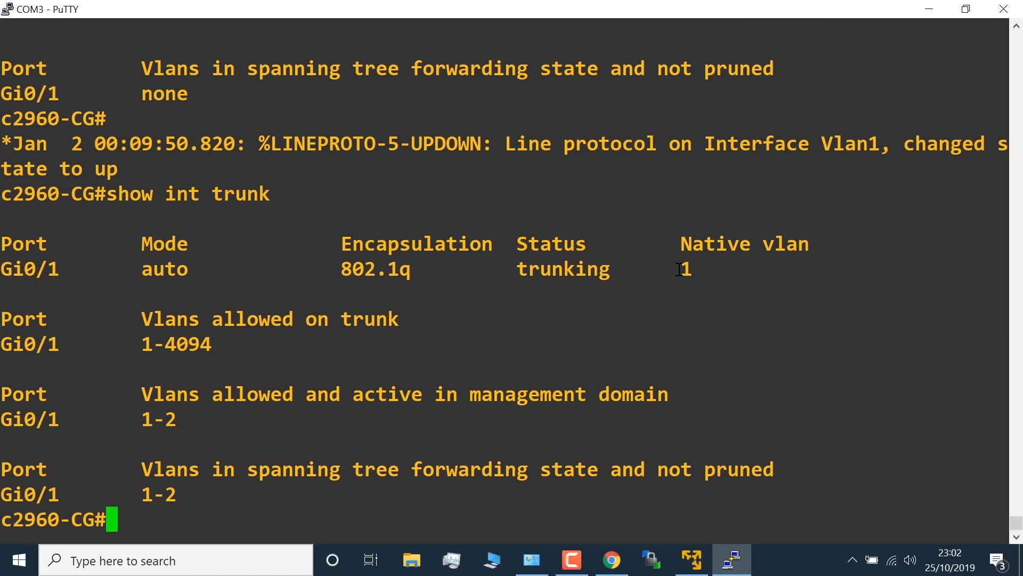
Step: Highlight Gi0/1 and its forwarding VLAN range 1-2 in the trunk output
double_click(30, 268)
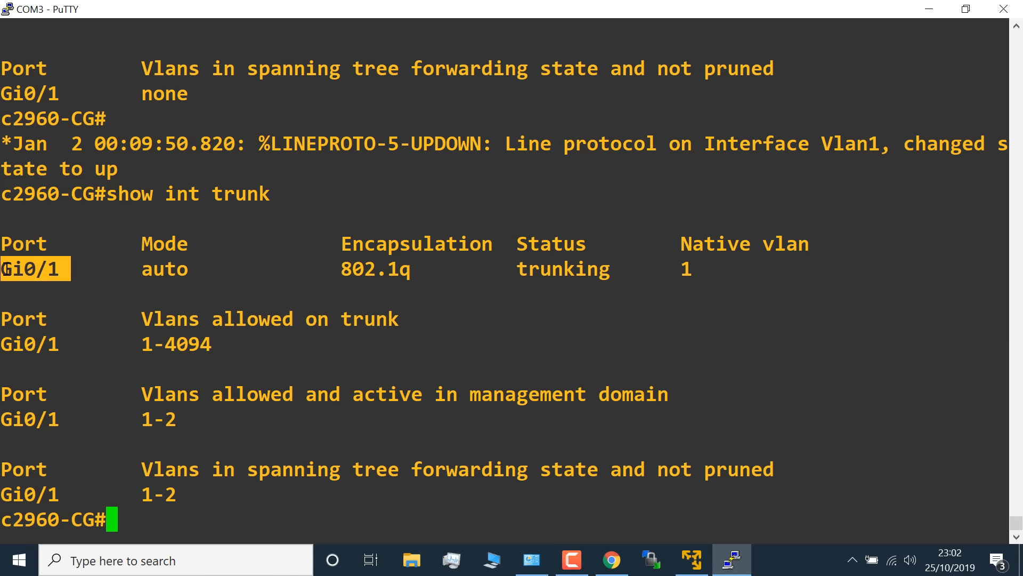
double_click(563, 268)
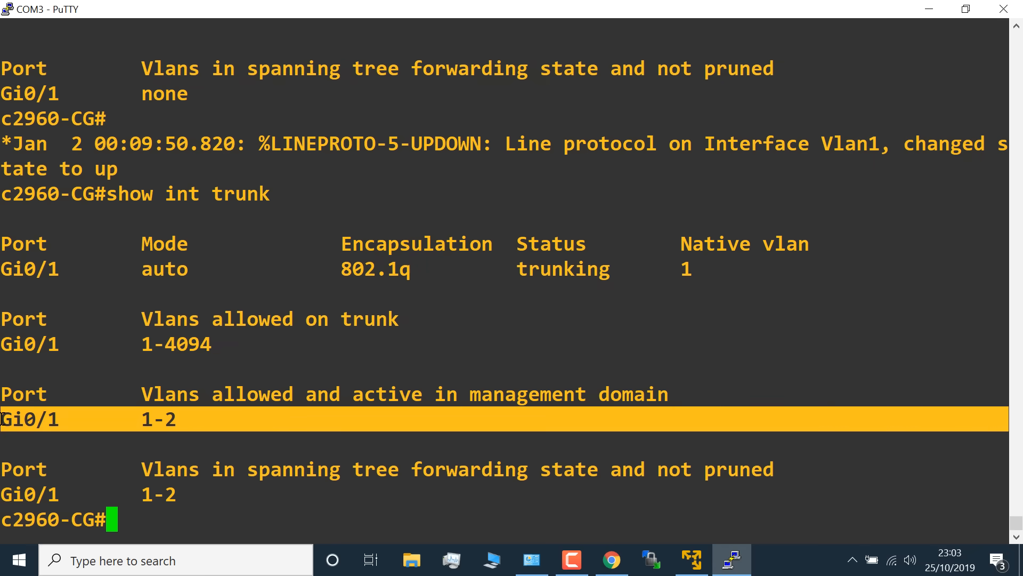
type("sh")
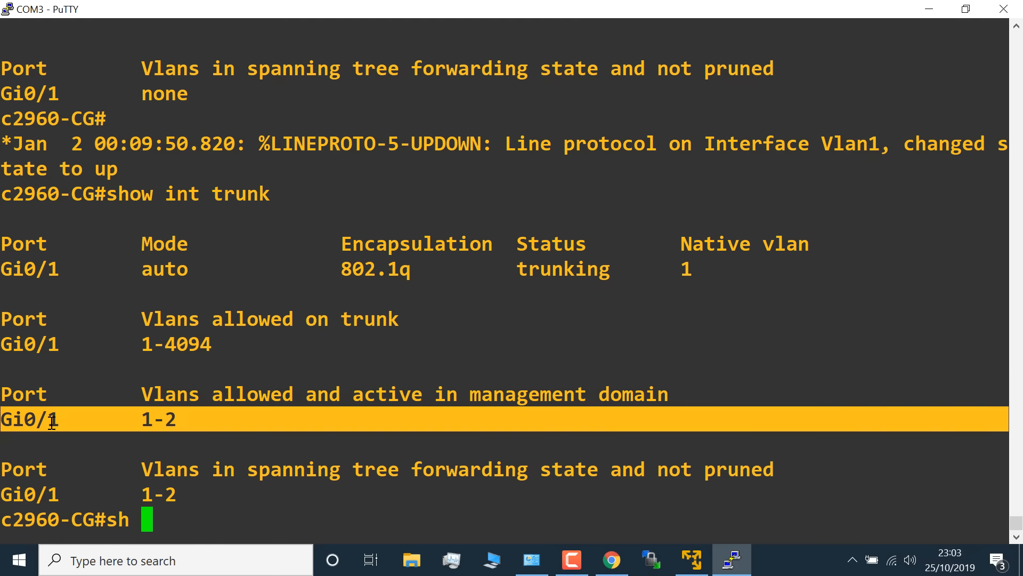
Step: Run 'sh run int g0/1', 'sh run int g0/2' and 'show int g0/2 switchport' to view Gi0/2's access VLAN 2
type("run int")
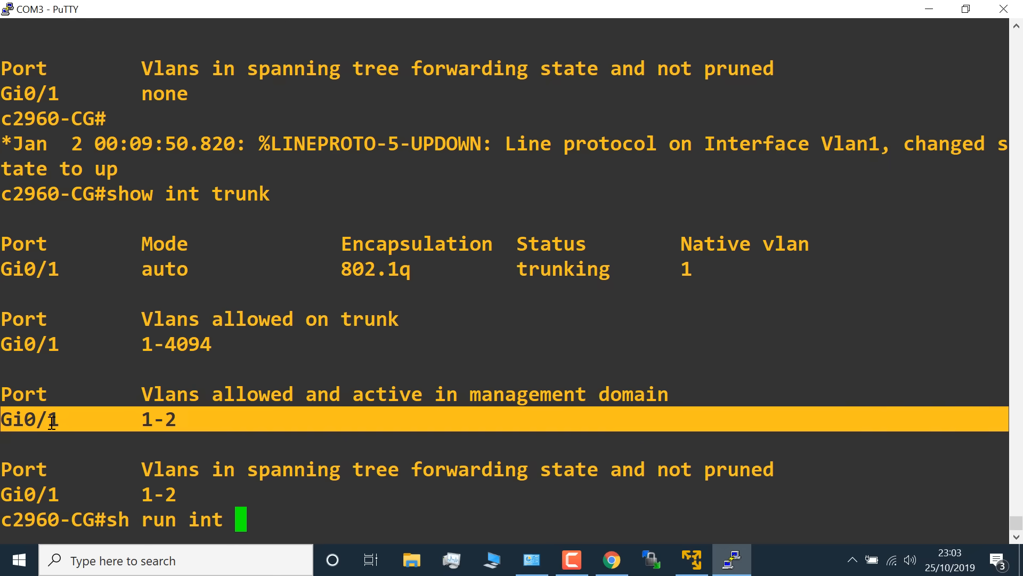
type("g0/1")
type("sh run int g0/2")
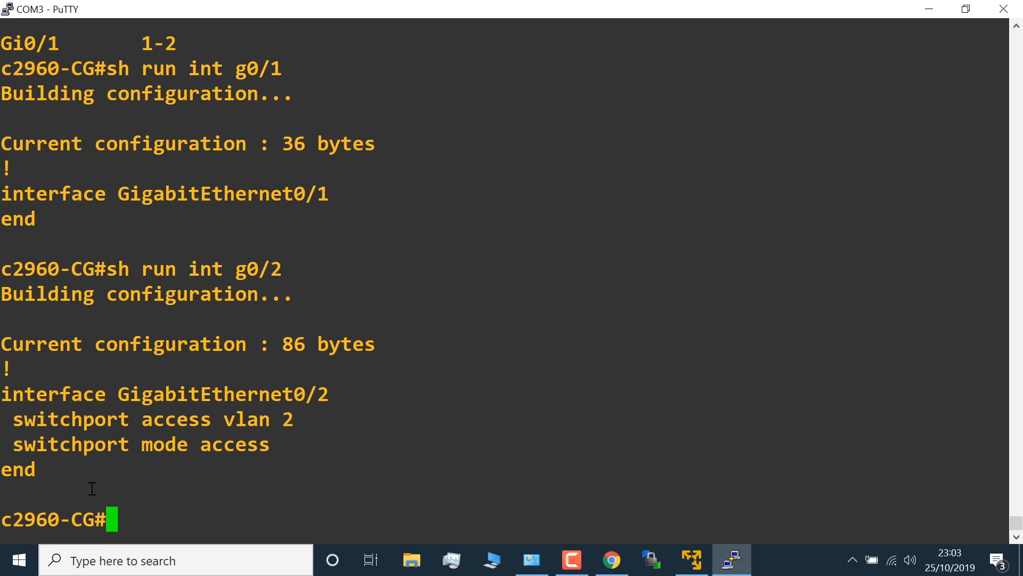
mouse_move(310, 436)
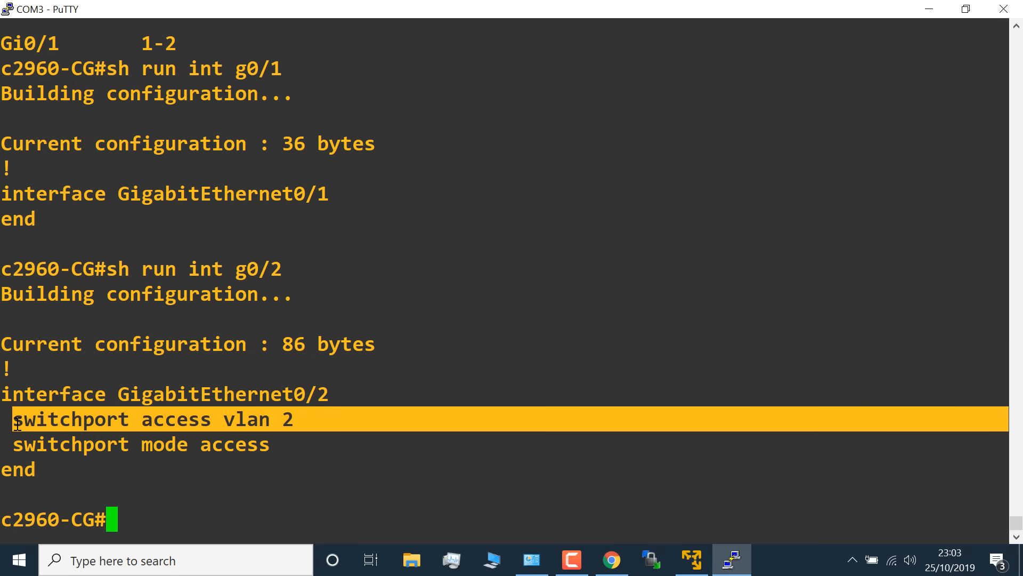
type("show int g0/2 switchport")
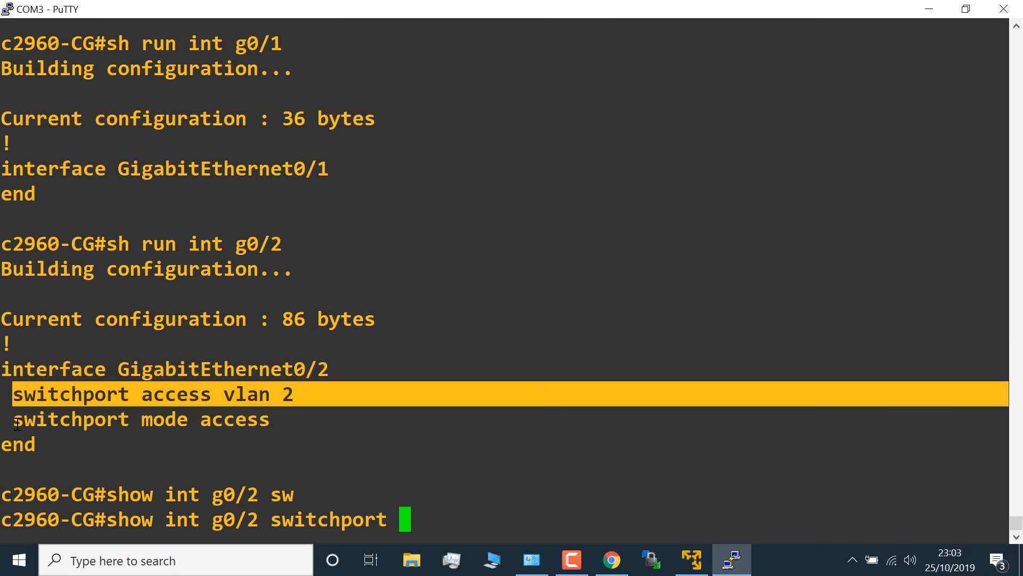
key("Return")
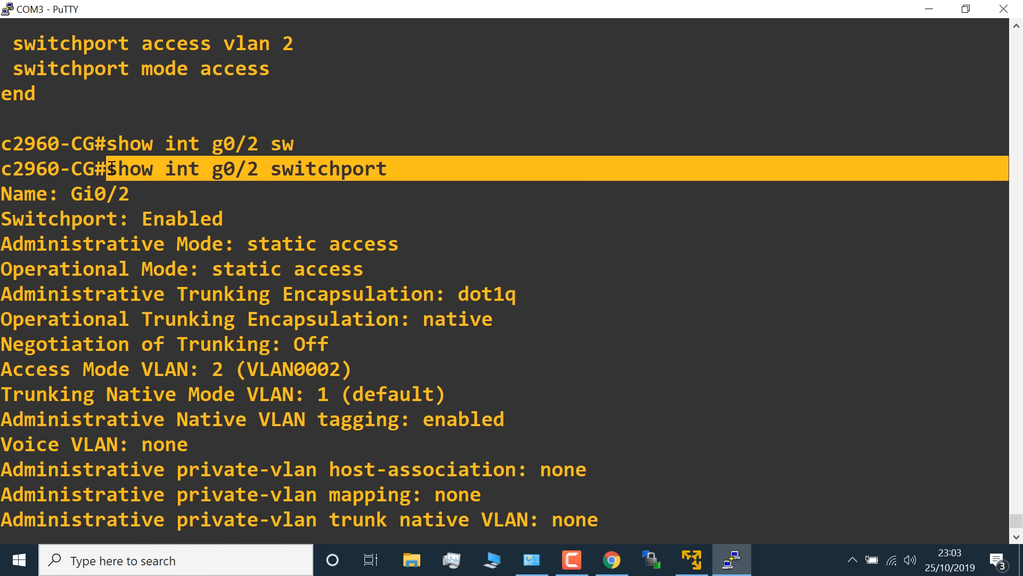